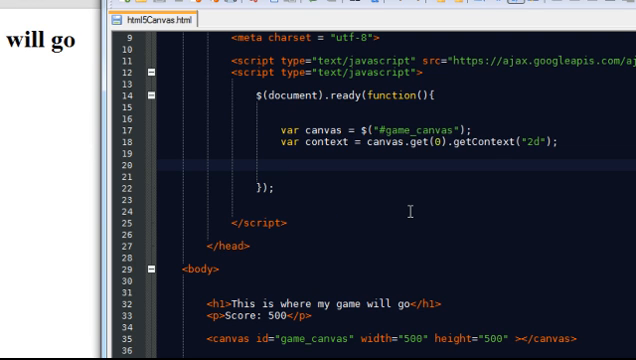
Add context.fillRect(100,100,100,100); inside the ready function below the context variable.
{"action": "type", "text": "fil"}
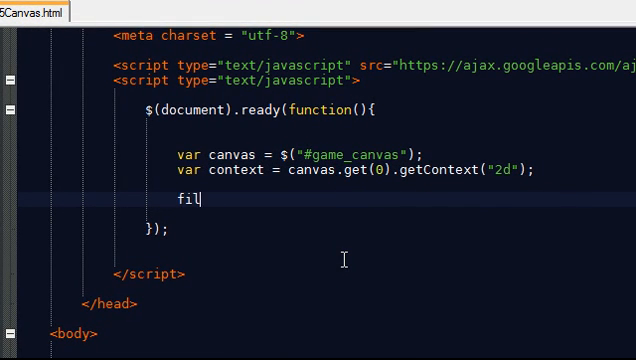
{"action": "type", "text": "conte"}
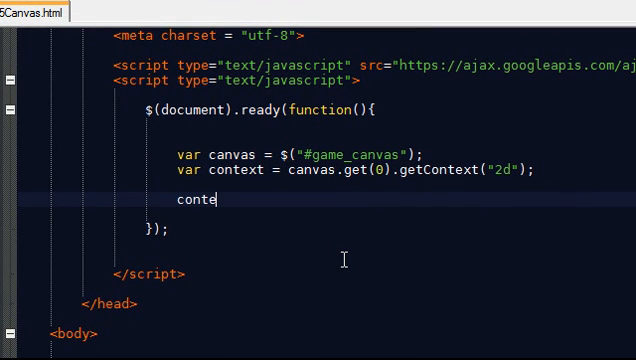
{"action": "type", "text": "xt,"}
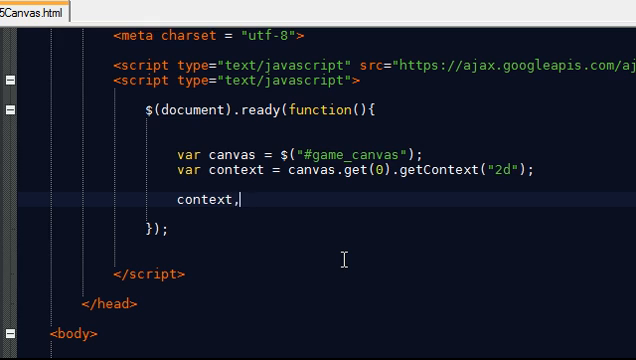
{"action": "type", "text": "."}
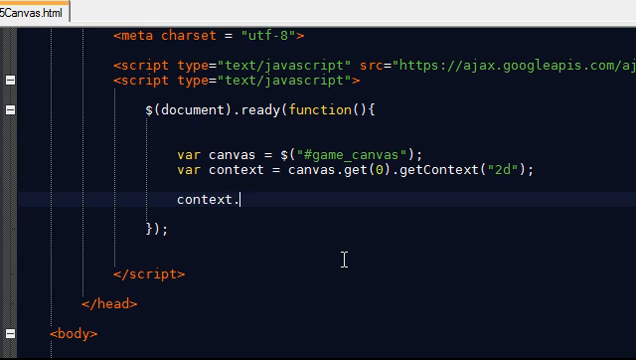
{"action": "type", "text": "fillR"}
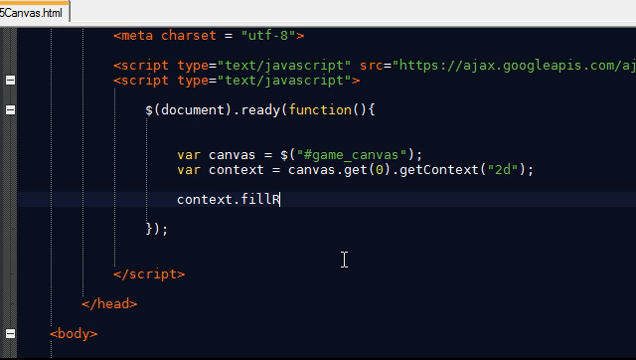
{"action": "type", "text": "ect("}
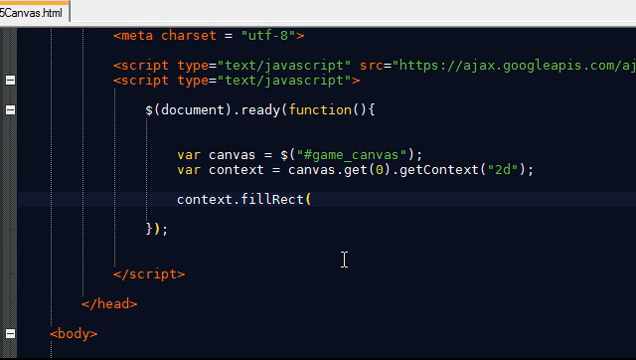
{"action": "type", "text": ");"}
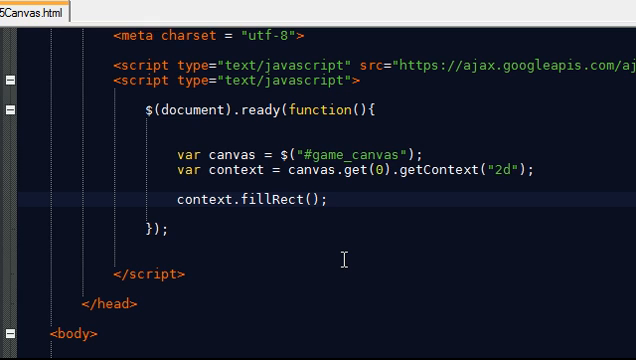
{"action": "type", "text": "1"}
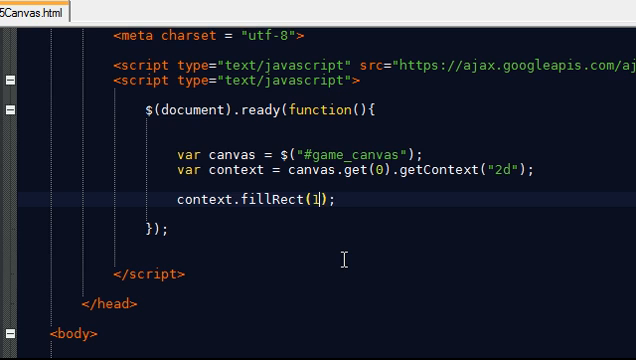
{"action": "type", "text": "00,100,100,100"}
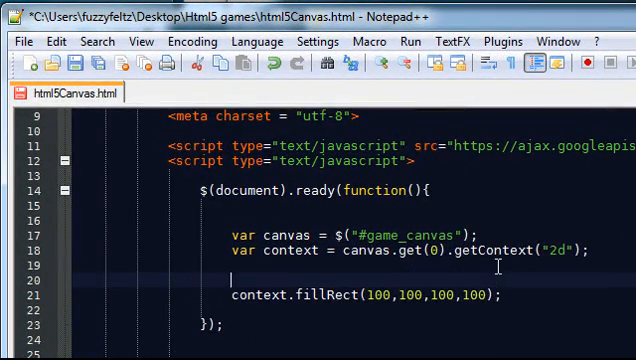
Add context.shadowColor = "rgb(0,0,0)"; on a new line above the fillRect call.
{"action": "type", "text": "bl"}
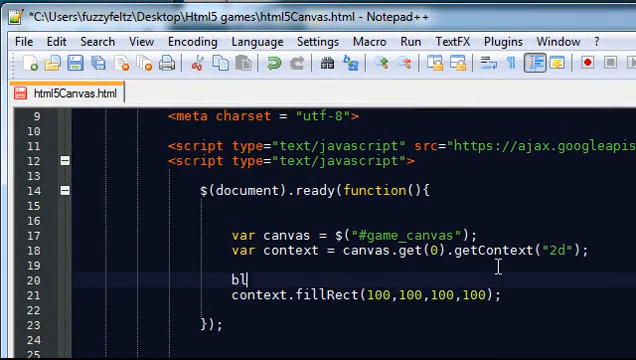
{"action": "key", "text": "Backspace"}
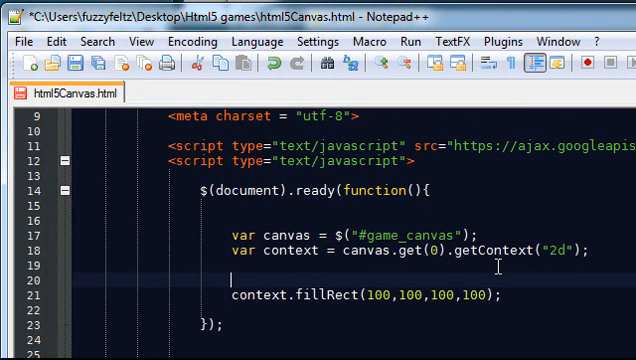
{"action": "type", "text": "context."}
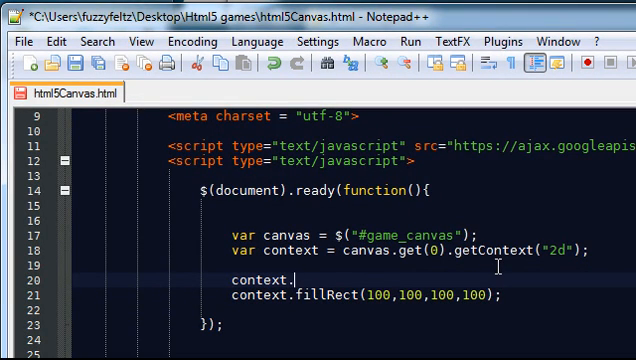
{"action": "type", "text": "shadowCol"}
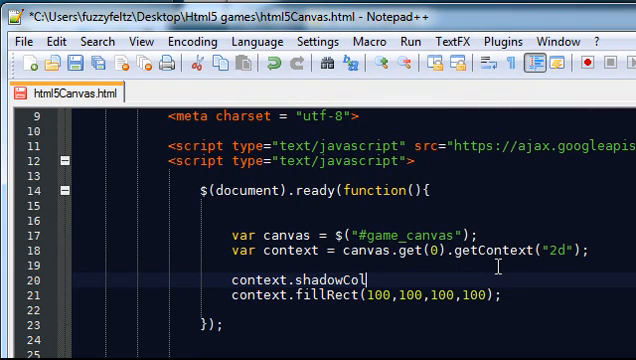
{"action": "type", "text": "or ="}
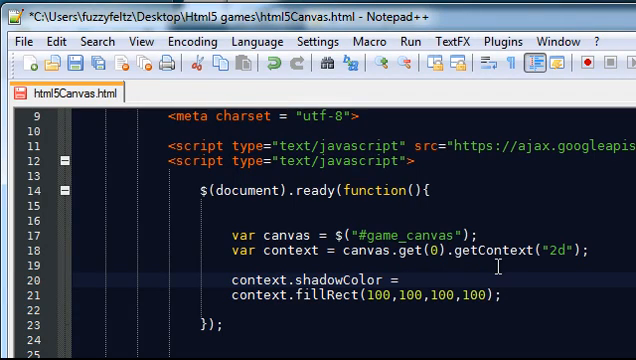
{"action": "type", "text": "\"rgb("}
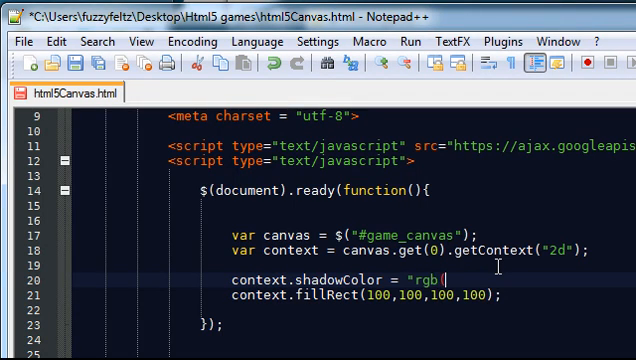
{"action": "type", "text": "0,"}
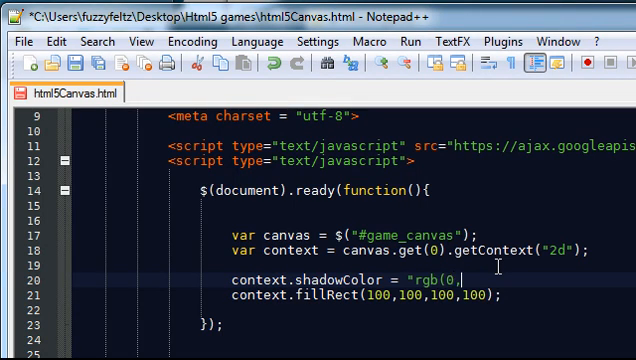
{"action": "type", "text": "0,0)"}
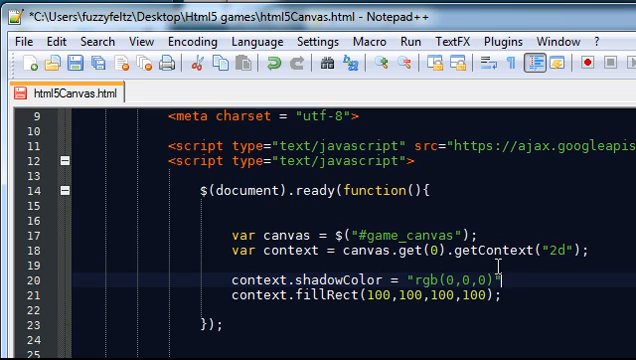
Add context.shadowBlur = 10; below the shadowColor line and save the file.
{"action": "type", "text": "con"}
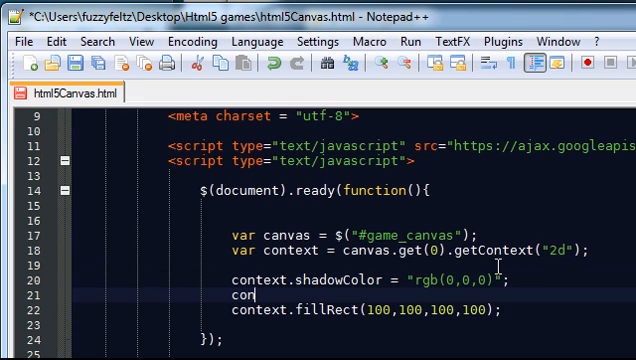
{"action": "type", "text": "text.sh"}
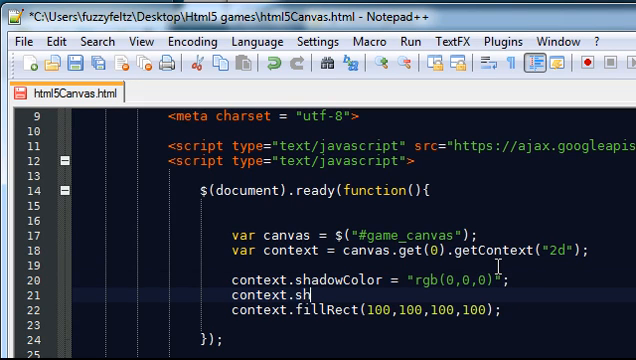
{"action": "type", "text": "adow"}
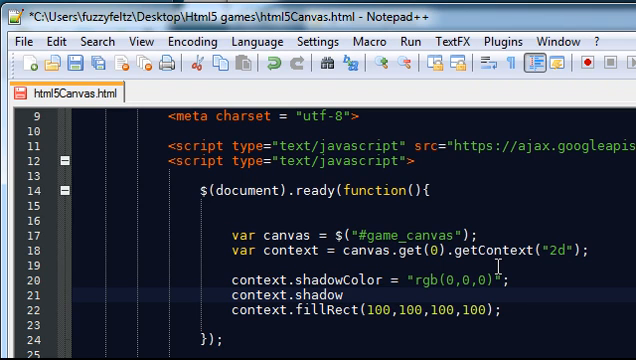
{"action": "type", "text": "Blur ="}
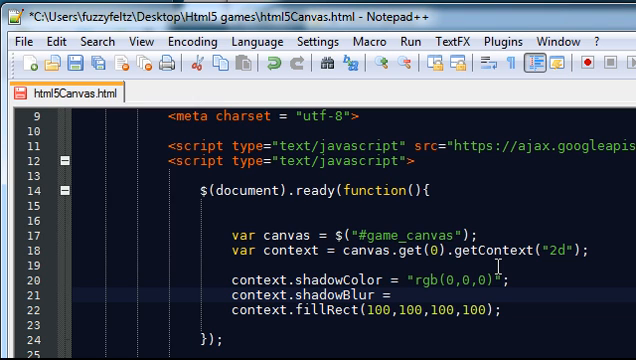
{"action": "type", "text": "10"}
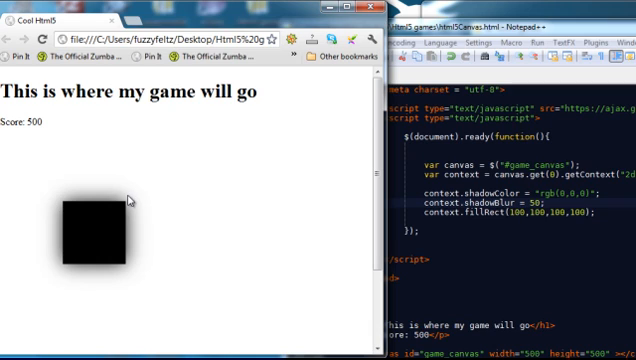
{"action": "mouse_move", "coordinate": [56, 266]}
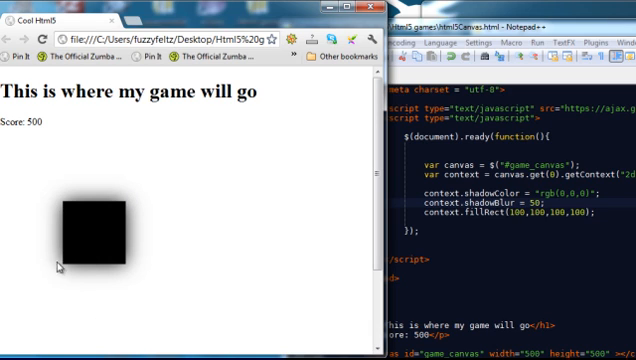
{"action": "mouse_move", "coordinate": [288, 236]}
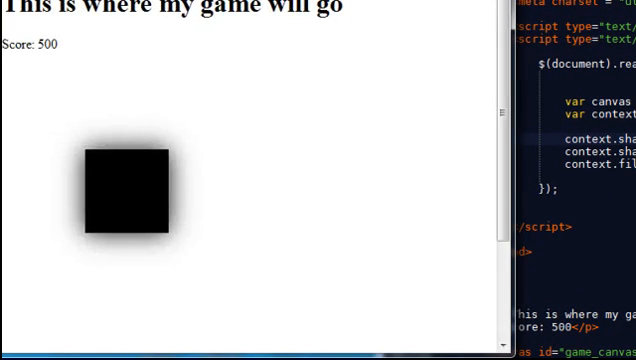
{"action": "mouse_move", "coordinate": [110, 156]}
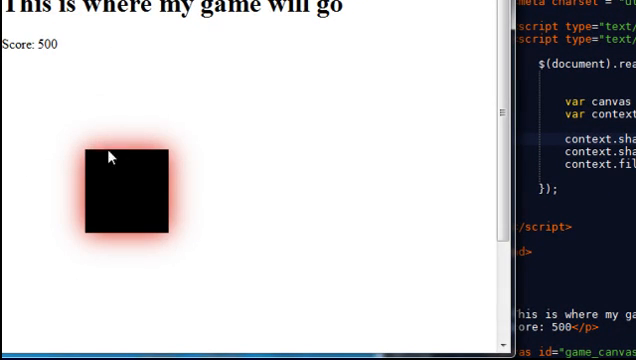
{"action": "mouse_move", "coordinate": [226, 228]}
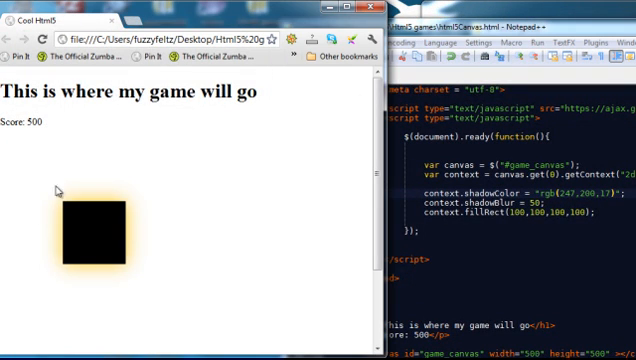
{"action": "mouse_move", "coordinate": [296, 132]}
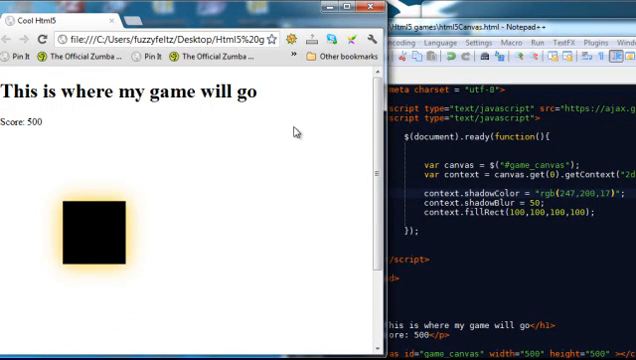
{"action": "mouse_move", "coordinate": [108, 256]}
{"action": "type", "text": "context"}
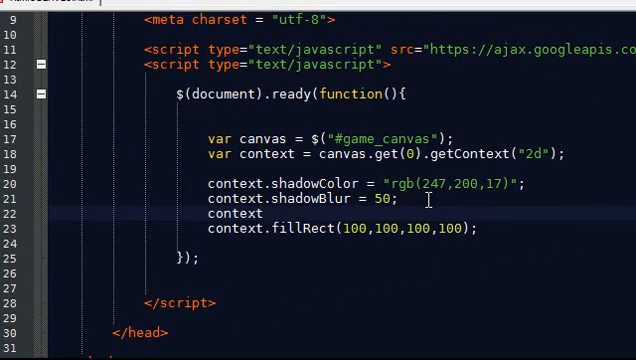
Add context.shadowOffsetX = 10; and context.shadowOffsetY = 10; before fillRect, then save and reload.
{"action": "type", "text": ".0"}
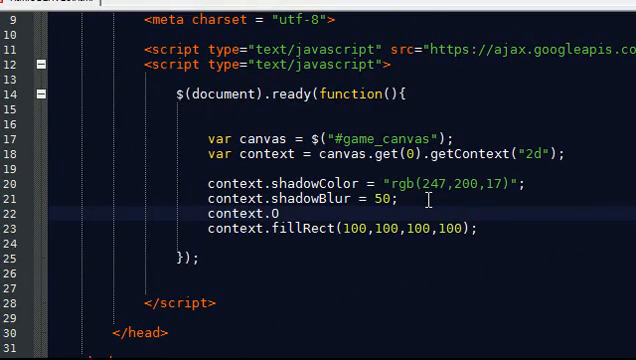
{"action": "type", "text": "had"}
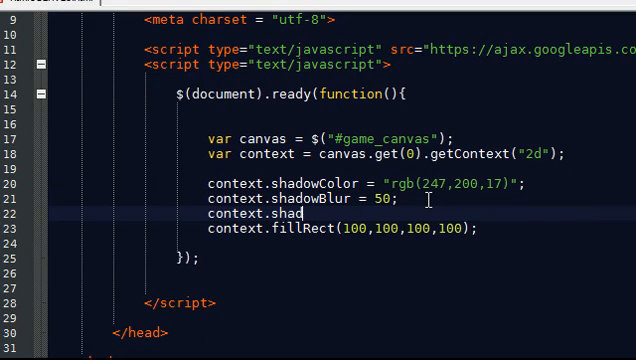
{"action": "type", "text": "owOffs"}
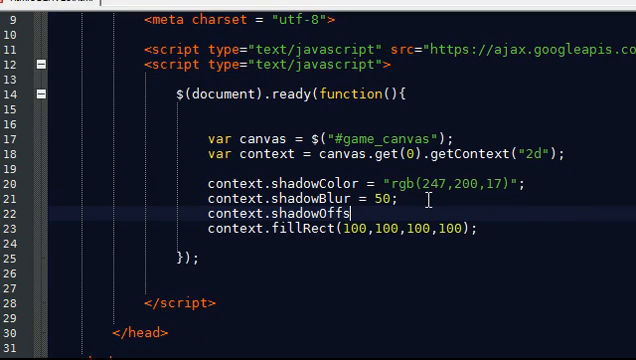
{"action": "type", "text": "etX"}
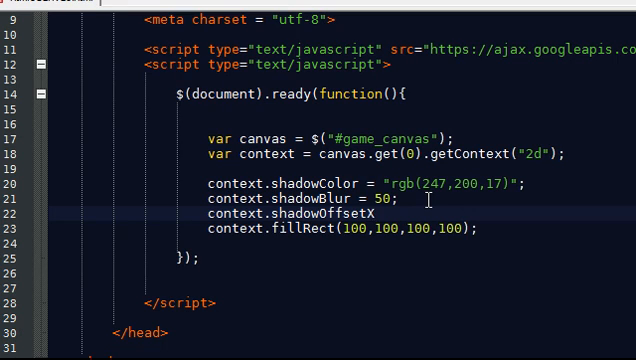
{"action": "type", "text": "= 10;"}
{"action": "type", "text": "context.shad"}
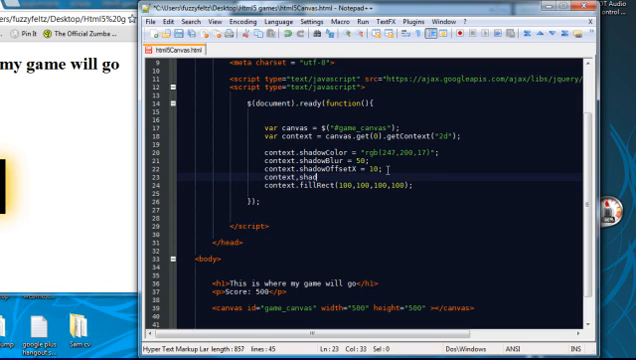
{"action": "type", "text": "owOffsetY = 10;"}
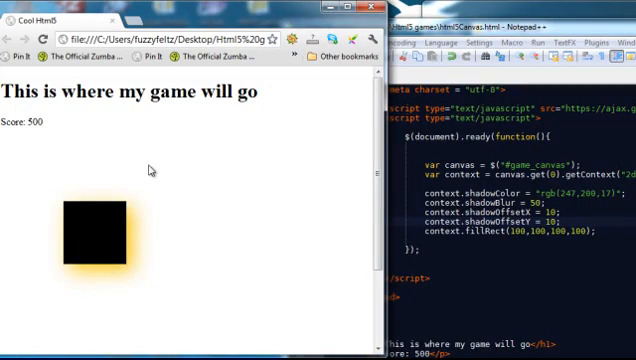
{"action": "mouse_move", "coordinate": [150, 222]}
{"action": "type", "text": "fill"}
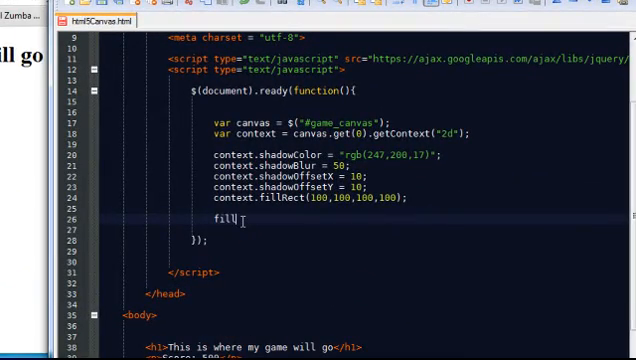
Write context.beginPath(); and context.arc(200,300,70,0,Math.PI*2,false); for a full circle.
{"action": "key", "text": "Backspace"}
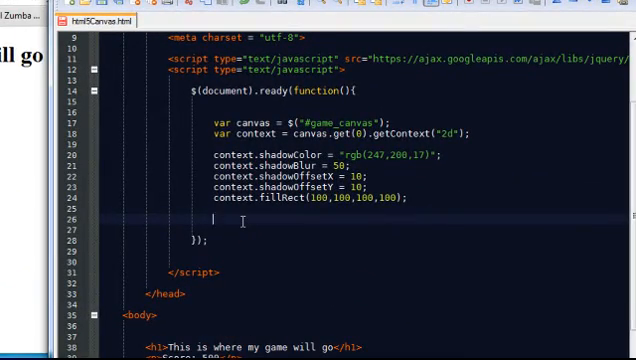
{"action": "type", "text": "contex"}
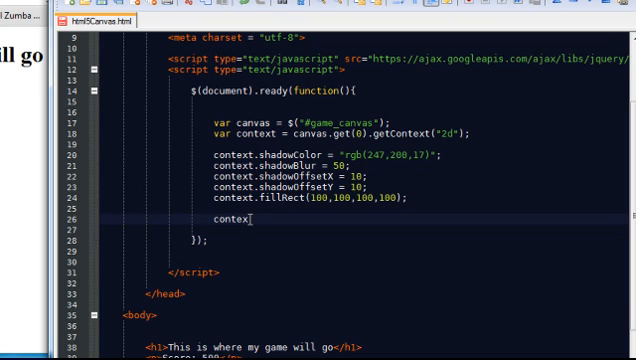
{"action": "type", "text": "t.beginPath"}
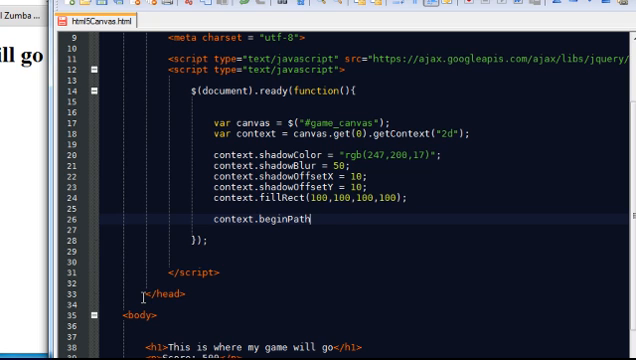
{"action": "type", "text": "();"}
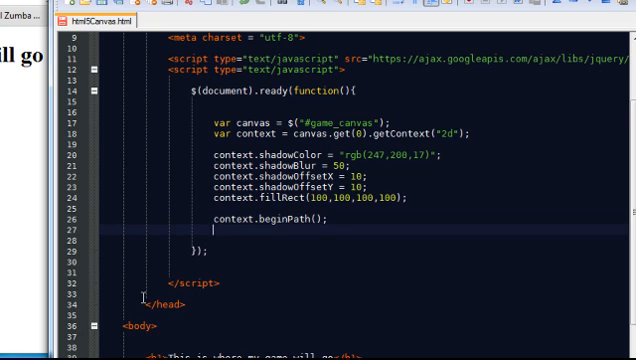
{"action": "type", "text": "context."}
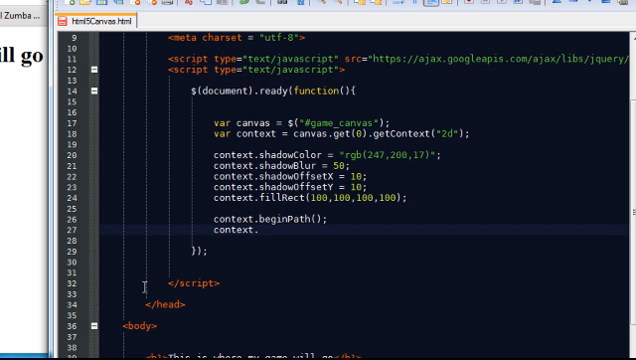
{"action": "type", "text": "a"}
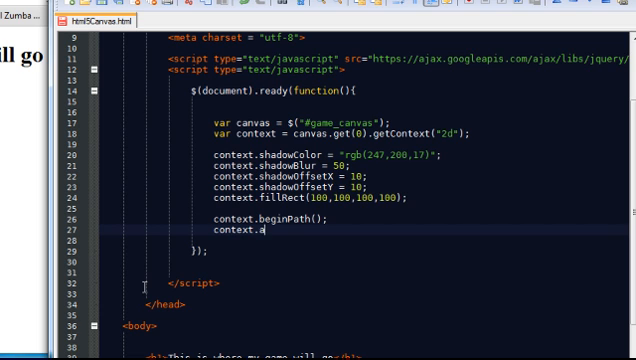
{"action": "type", "text": "rc();"}
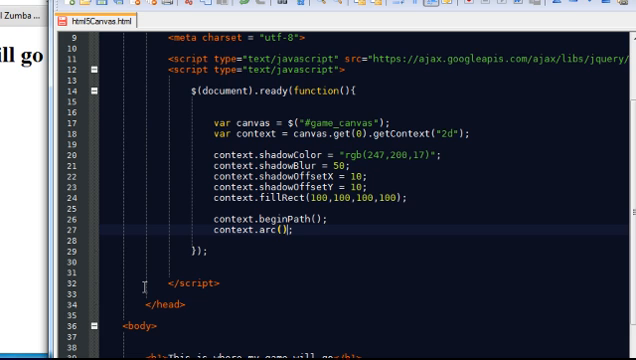
{"action": "type", "text": "200,"}
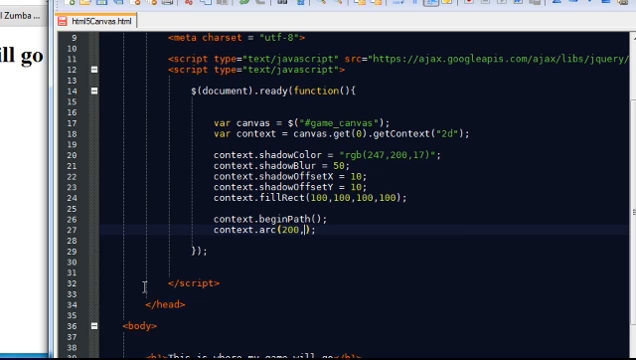
{"action": "type", "text": "300,"}
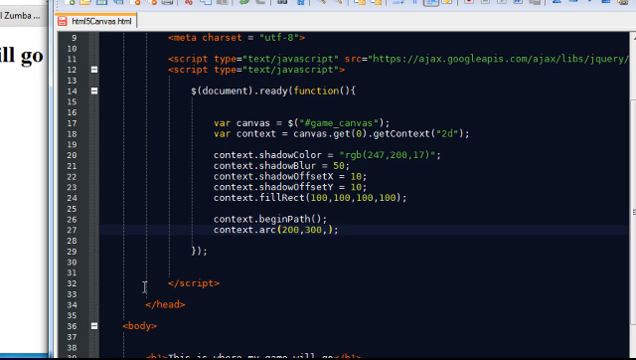
{"action": "type", "text": "70"}
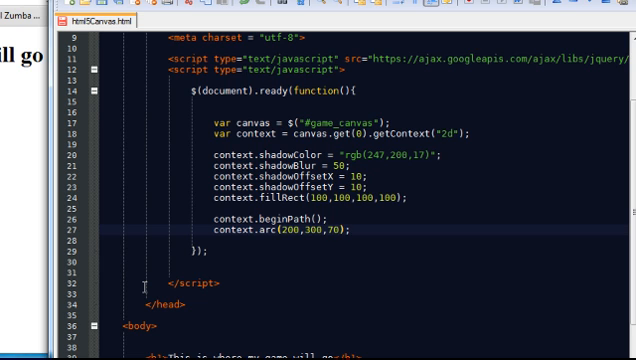
{"action": "type", "text": "0,"}
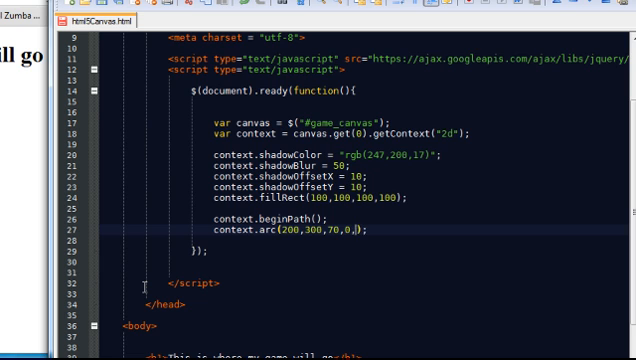
{"action": "type", "text": "Math"}
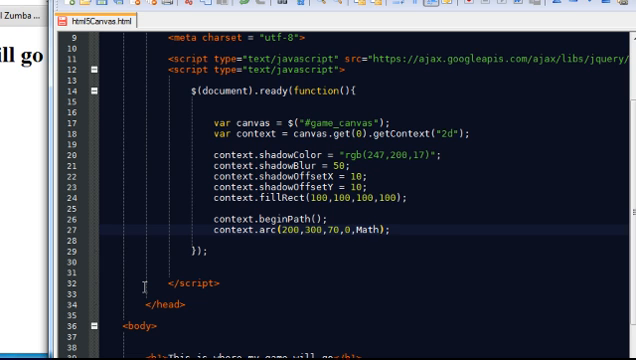
{"action": "type", "text": ".PI"}
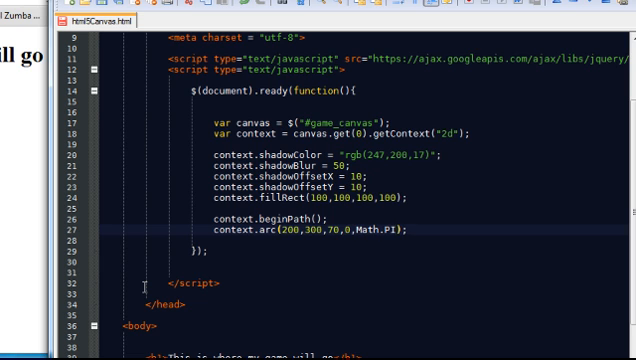
{"action": "type", "text": "*"}
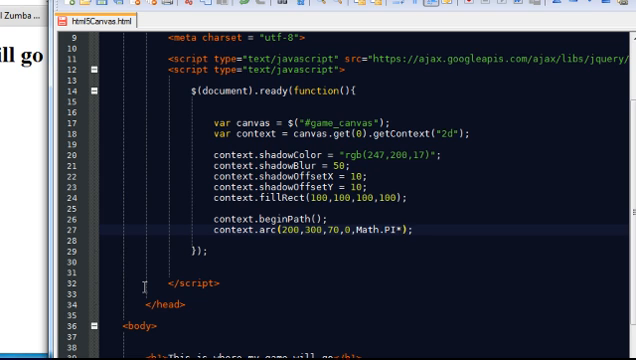
{"action": "type", "text": "2"}
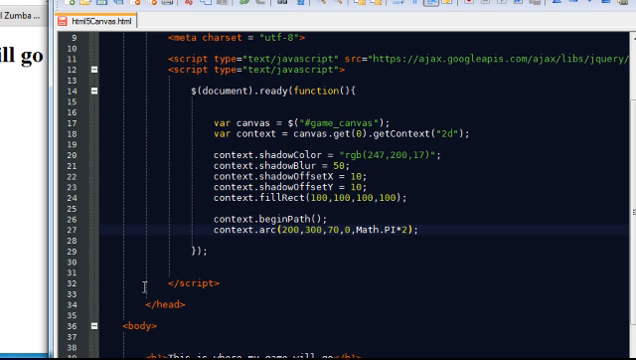
{"action": "type", "text": ",false"}
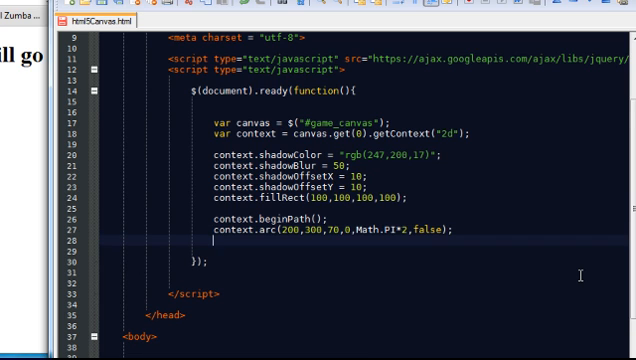
Add context.closePath(); and context.fill(); on new lines to fill the circle.
{"action": "type", "text": "context"}
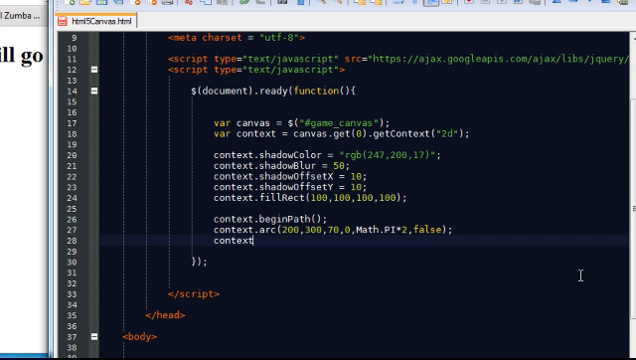
{"action": "type", "text": "cl"}
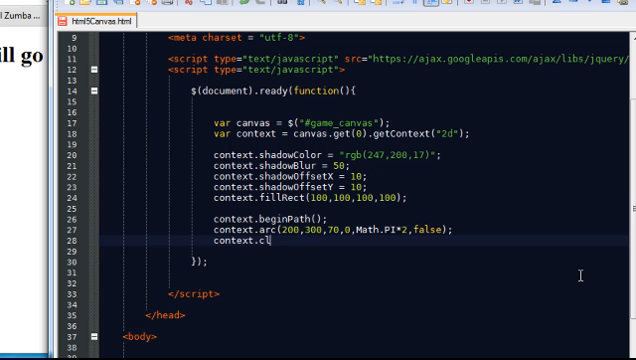
{"action": "type", "text": "osePath()"}
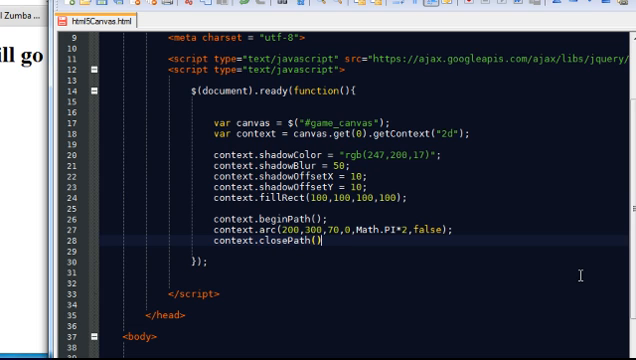
{"action": "type", "text": ";"}
{"action": "type", "text": "context"}
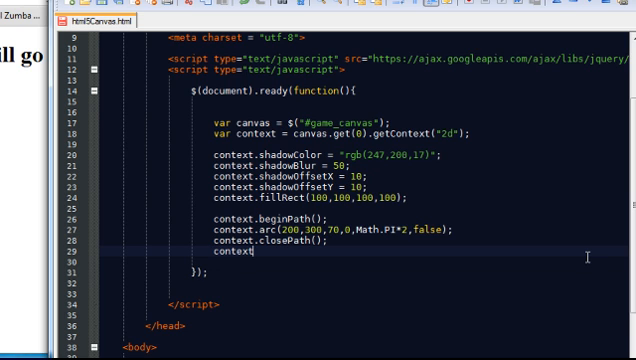
{"action": "type", "text": ".fill"}
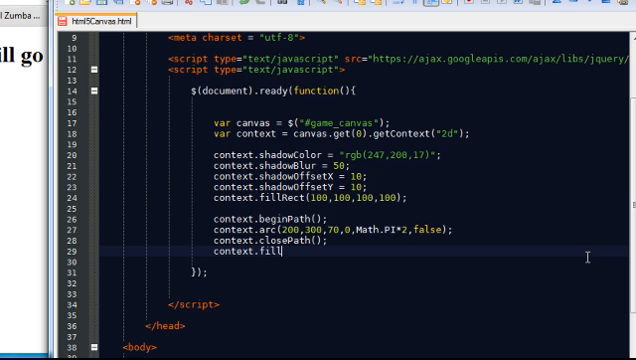
{"action": "type", "text": "()"}
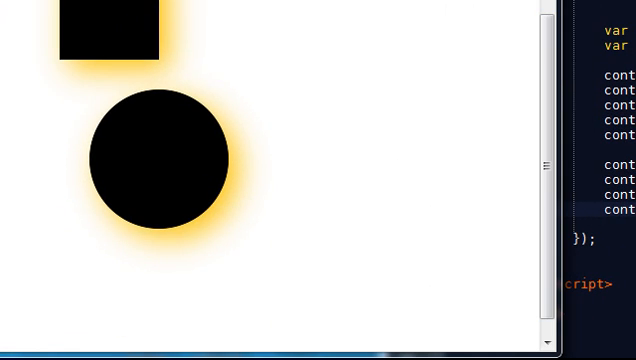
{"action": "mouse_move", "coordinate": [318, 212]}
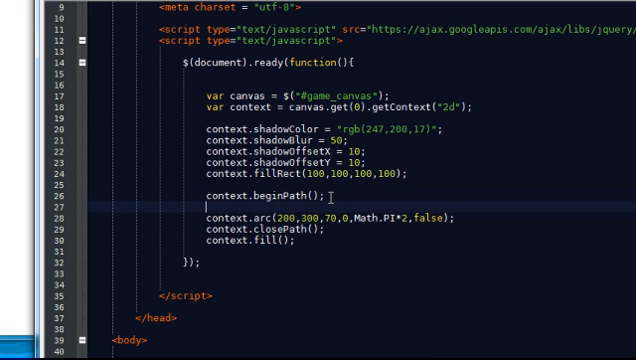
Add a context.fillStyle = "rgb(170,170,...)" line just above context.beginPath() for the olive fill.
{"action": "key", "text": "Backspace"}
{"action": "type", "text": "fill"}
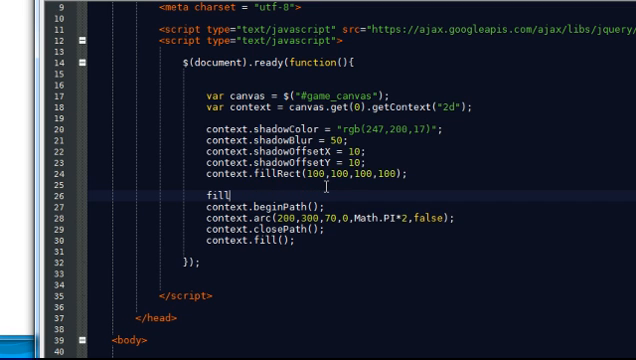
{"action": "type", "text": "con"}
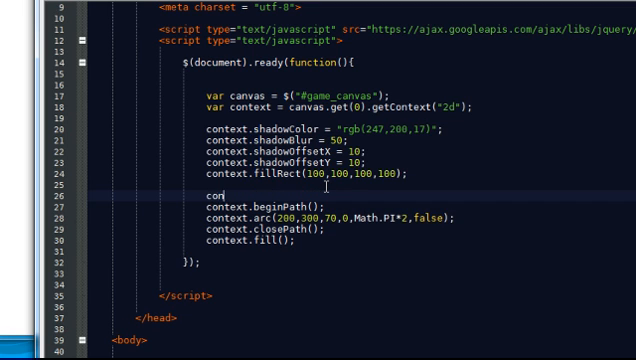
{"action": "type", "text": "text.fills"}
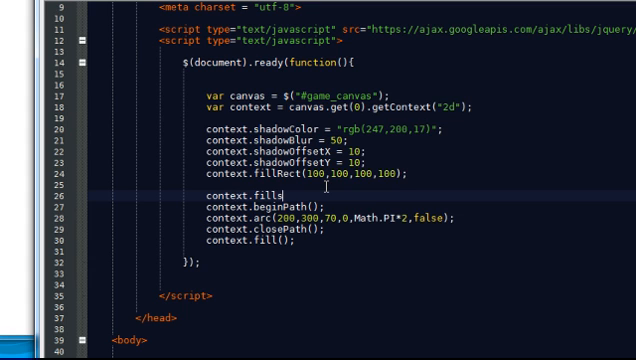
{"action": "type", "text": "tyle ="}
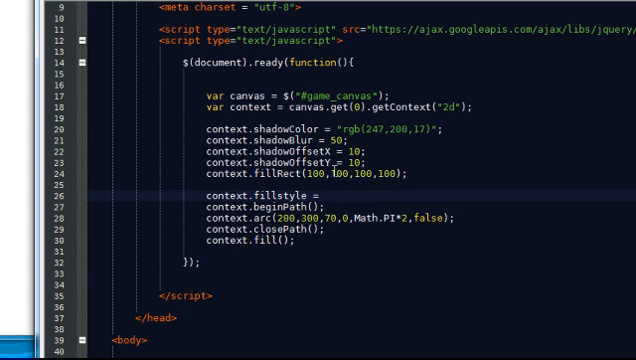
{"action": "type", "text": "\"rgb()\";"}
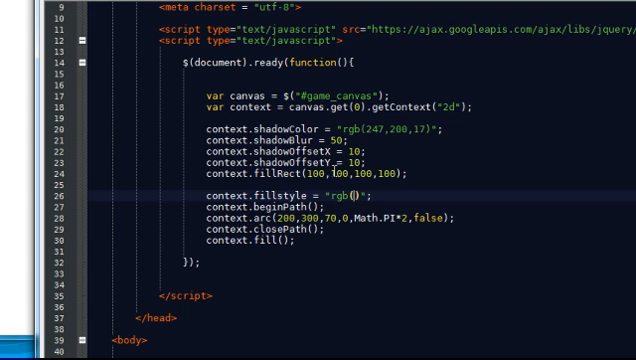
{"action": "type", "text": "2"}
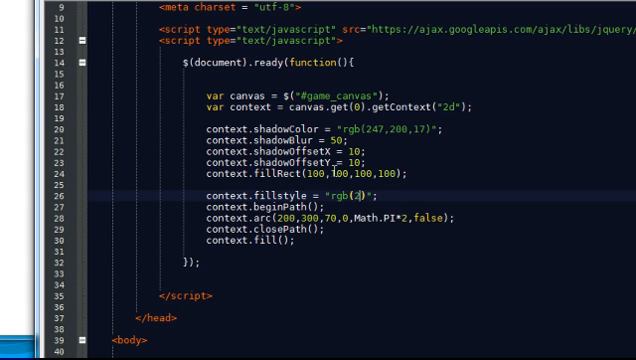
{"action": "type", "text": "170,170,30"}
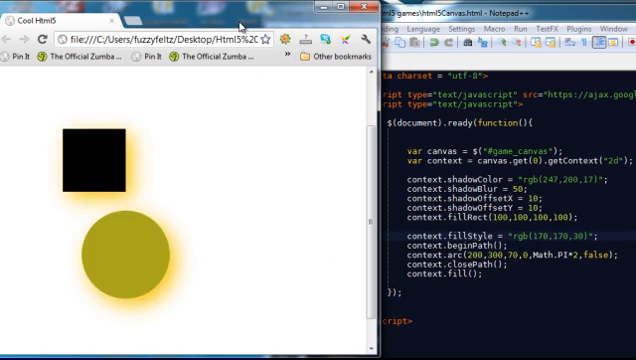
{"action": "mouse_move", "coordinate": [246, 282]}
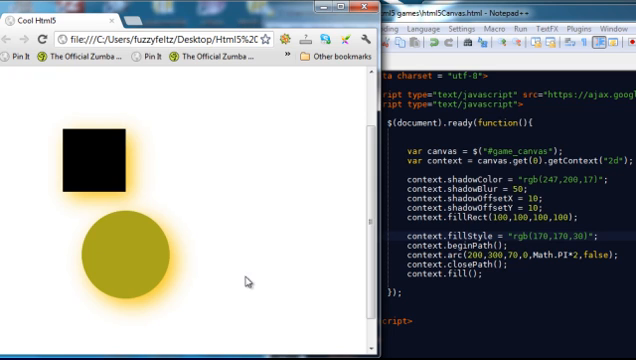